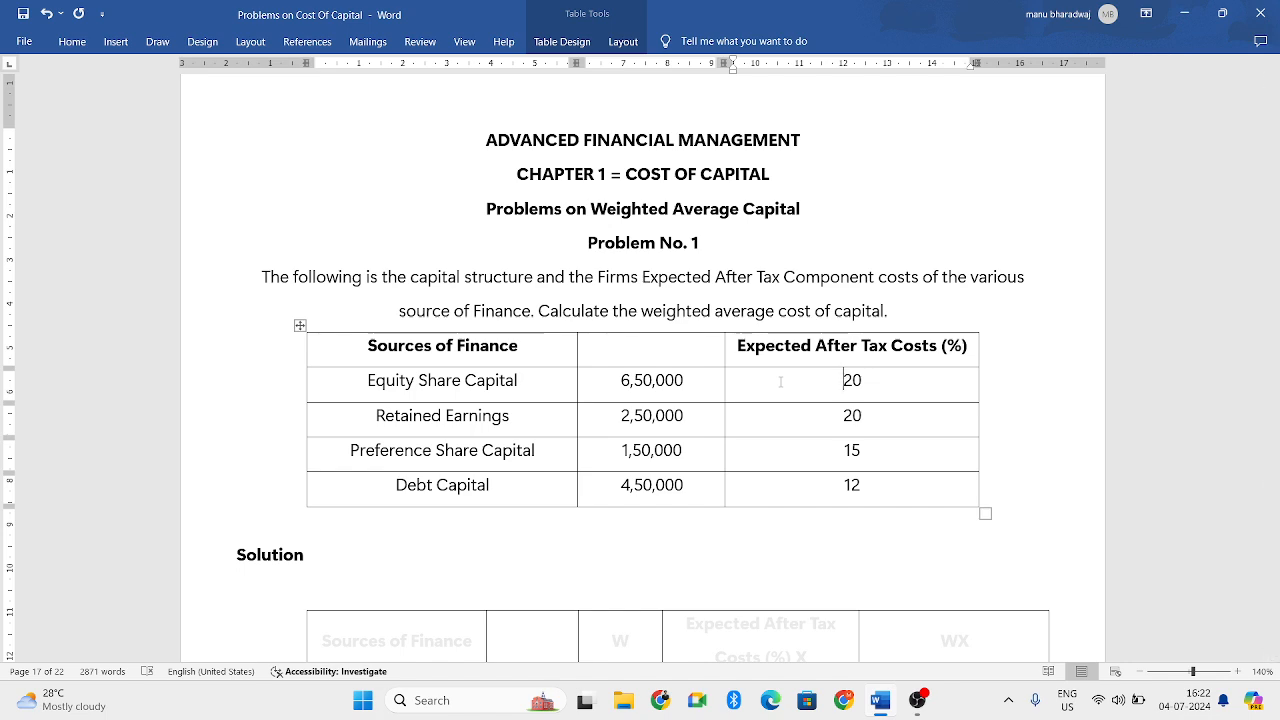
Head the Solution table's second column "Value"
{"action": "scroll", "scroll_direction": "down", "scroll_amount": 3}
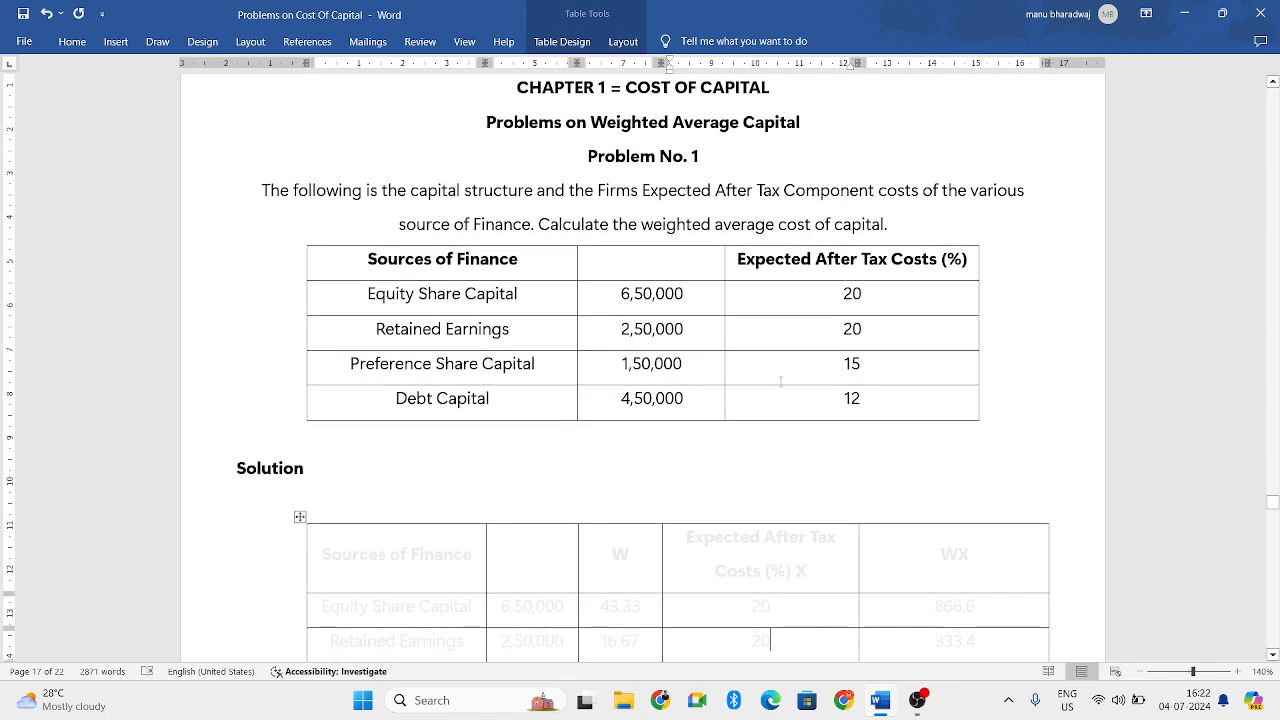
{"action": "scroll", "scroll_direction": "down", "scroll_amount": 3}
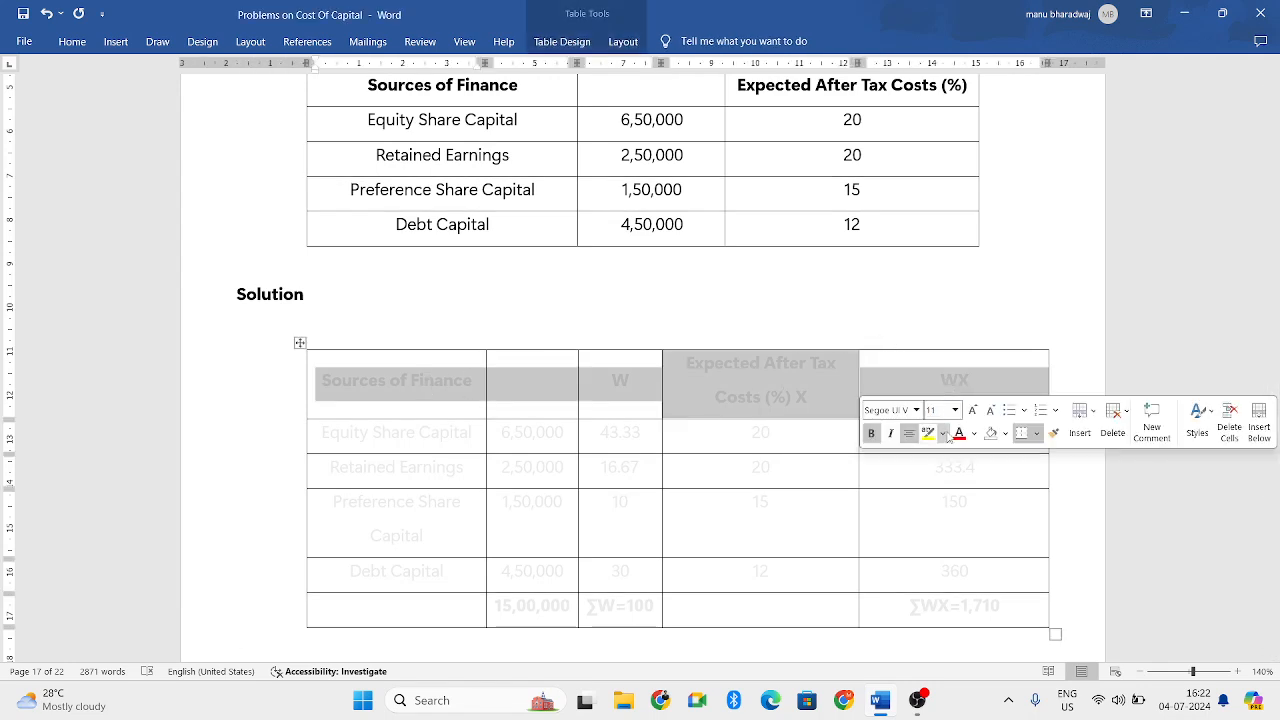
{"action": "left_click", "coordinate": [972, 432]}
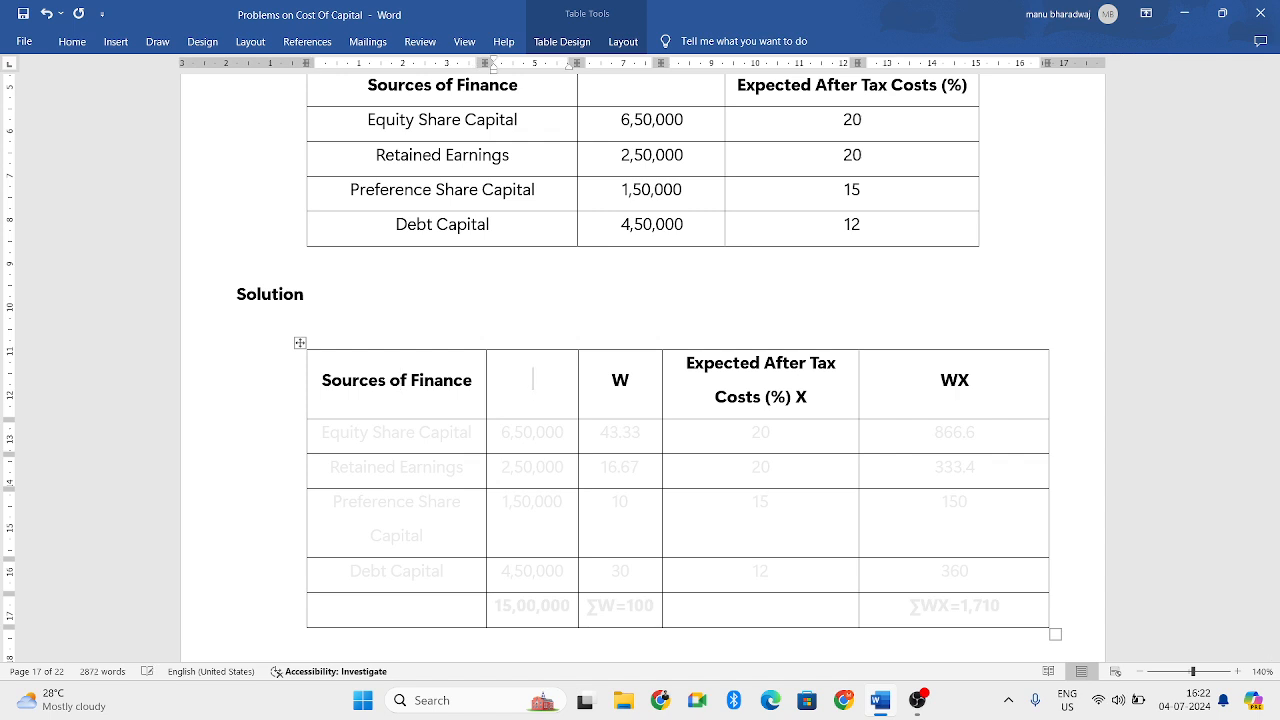
{"action": "type", "text": "V"}
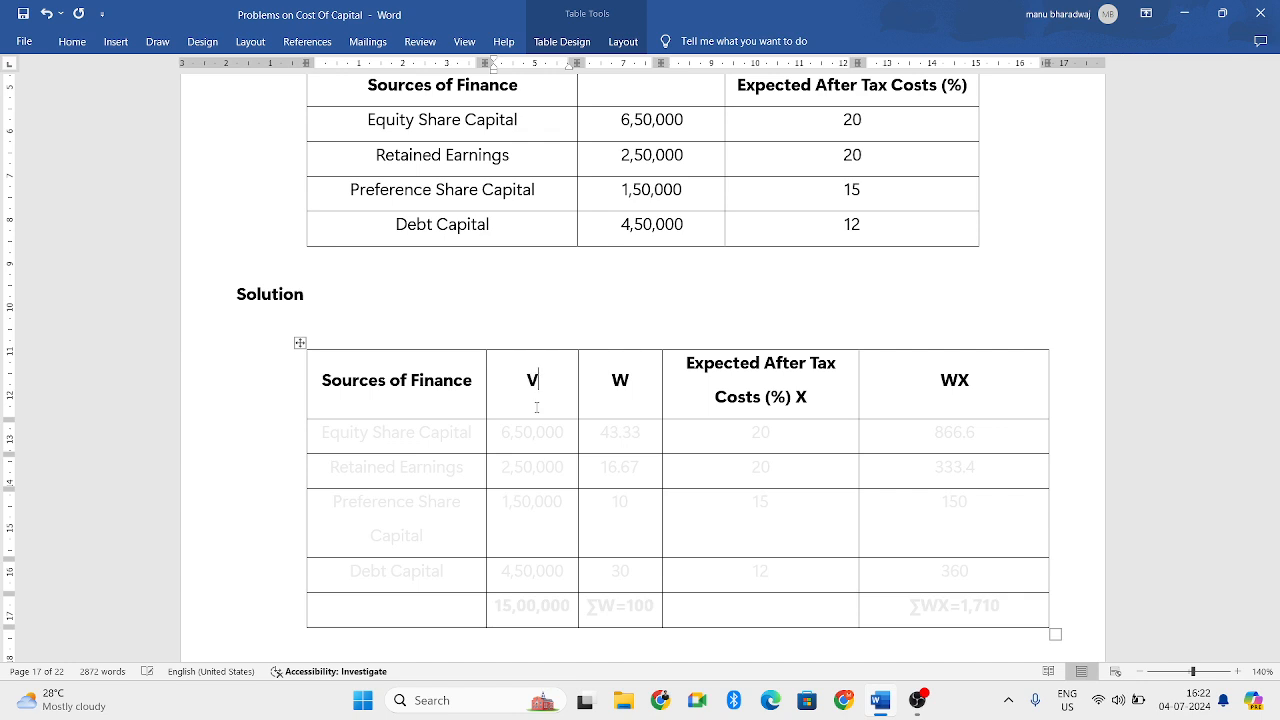
{"action": "type", "text": "alue"}
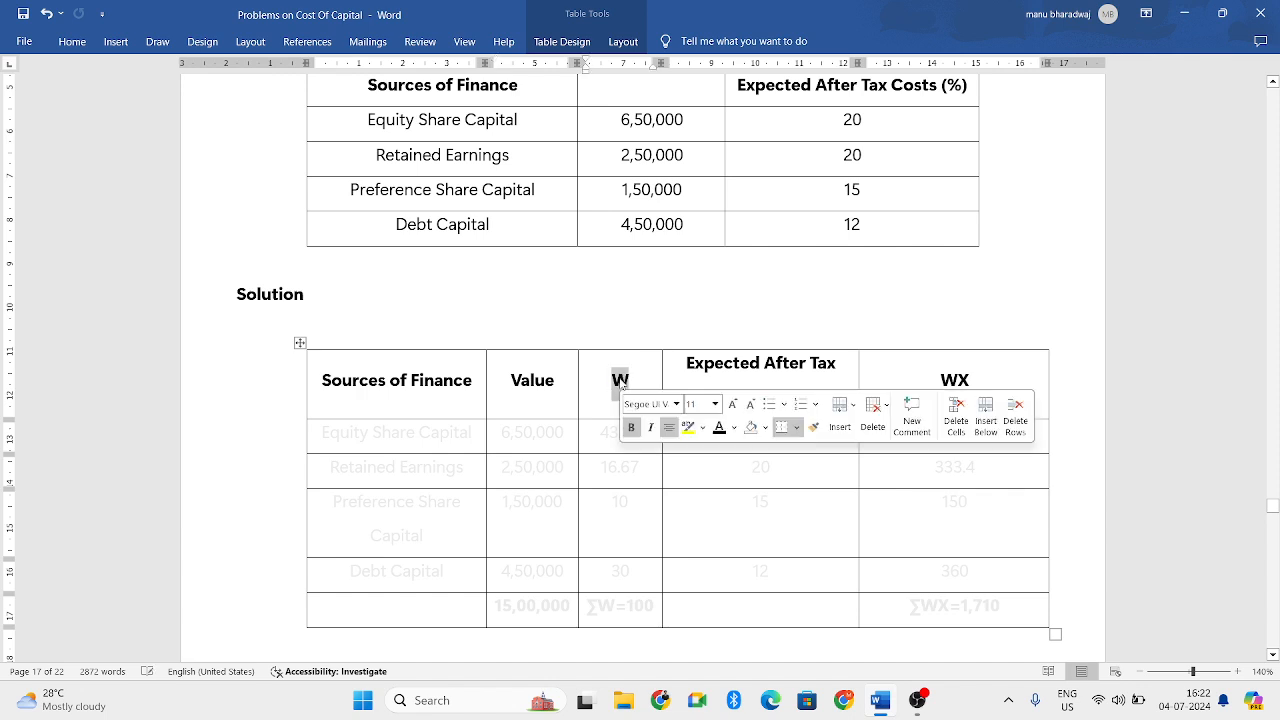
Put the X after Expected After Tax Costs (%) in quotes as "X"
{"action": "left_click", "coordinate": [760, 364]}
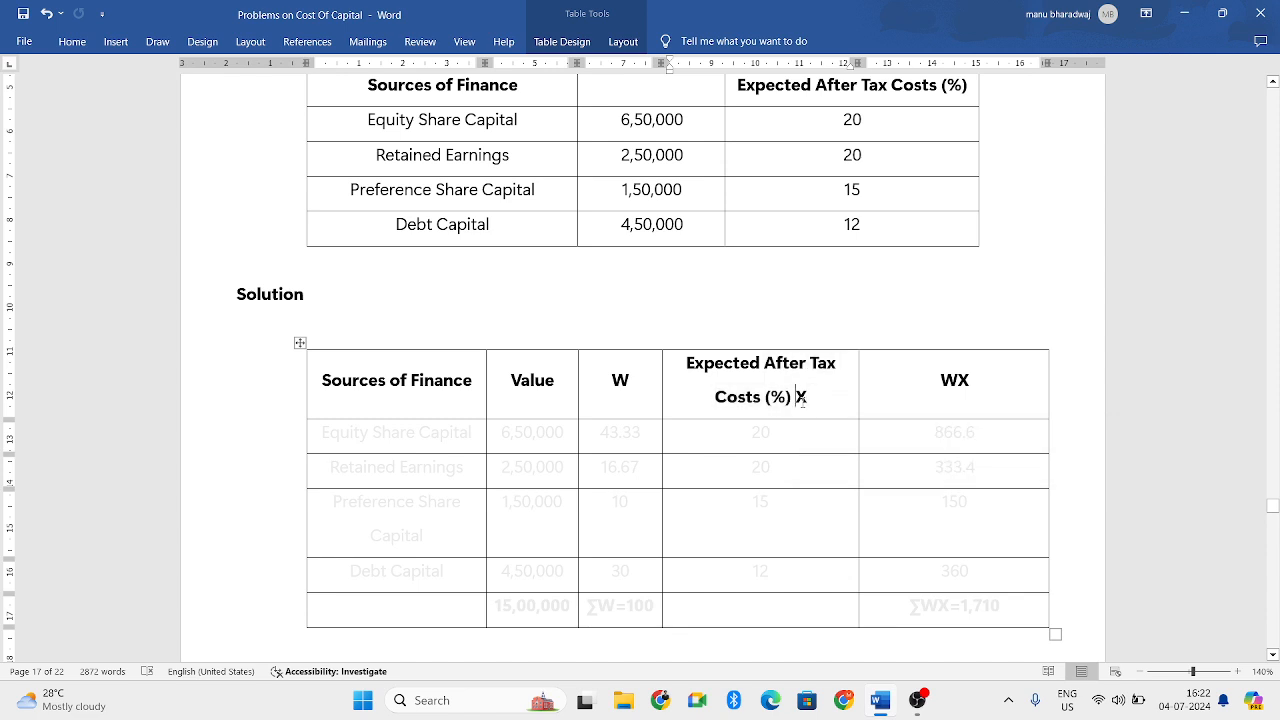
{"action": "type", "text": "\"X\""}
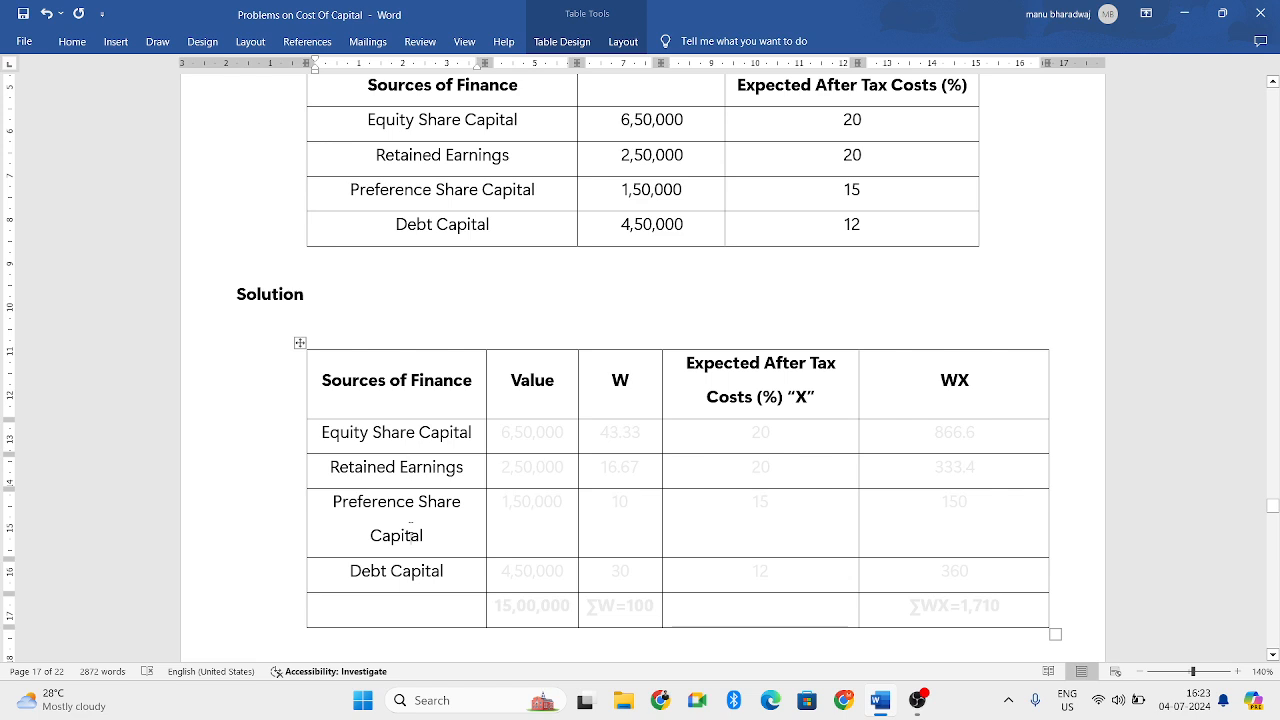
{"action": "mouse_move", "coordinate": [520, 436]}
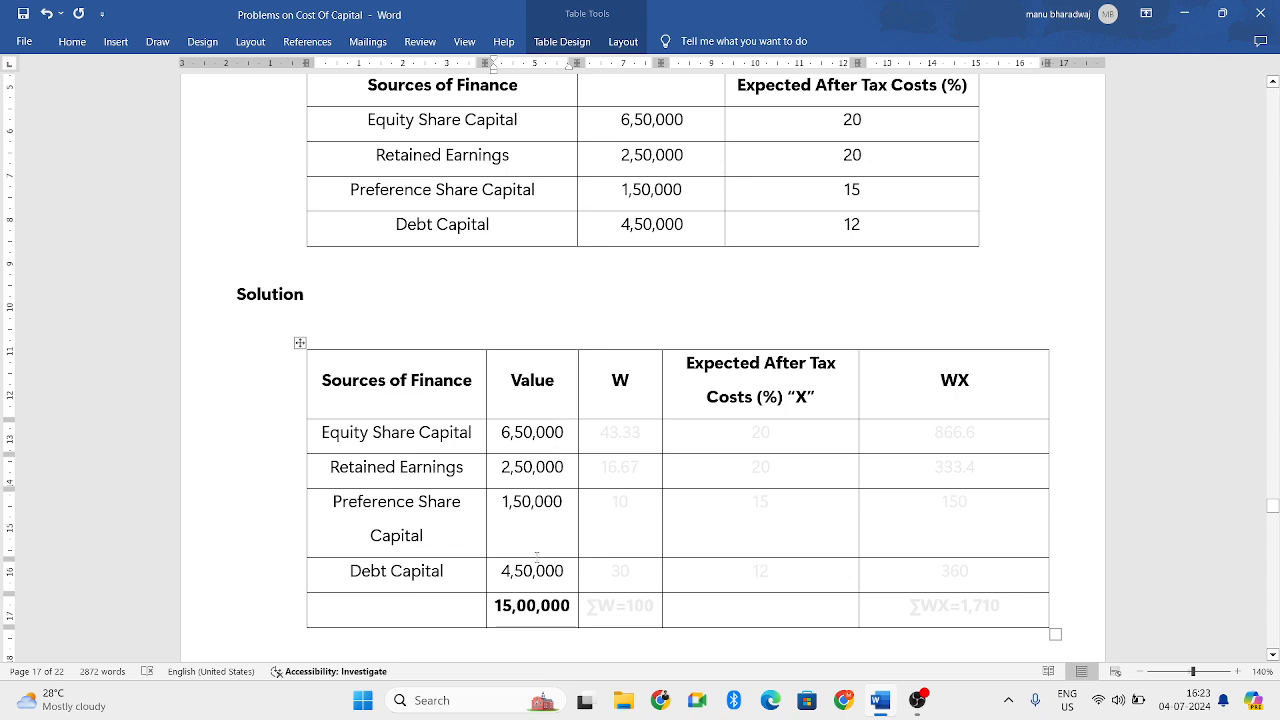
Enter weights 43.33, 16.67, 10 and 30 in the W column with ∑W=100
{"action": "left_click", "coordinate": [496, 604]}
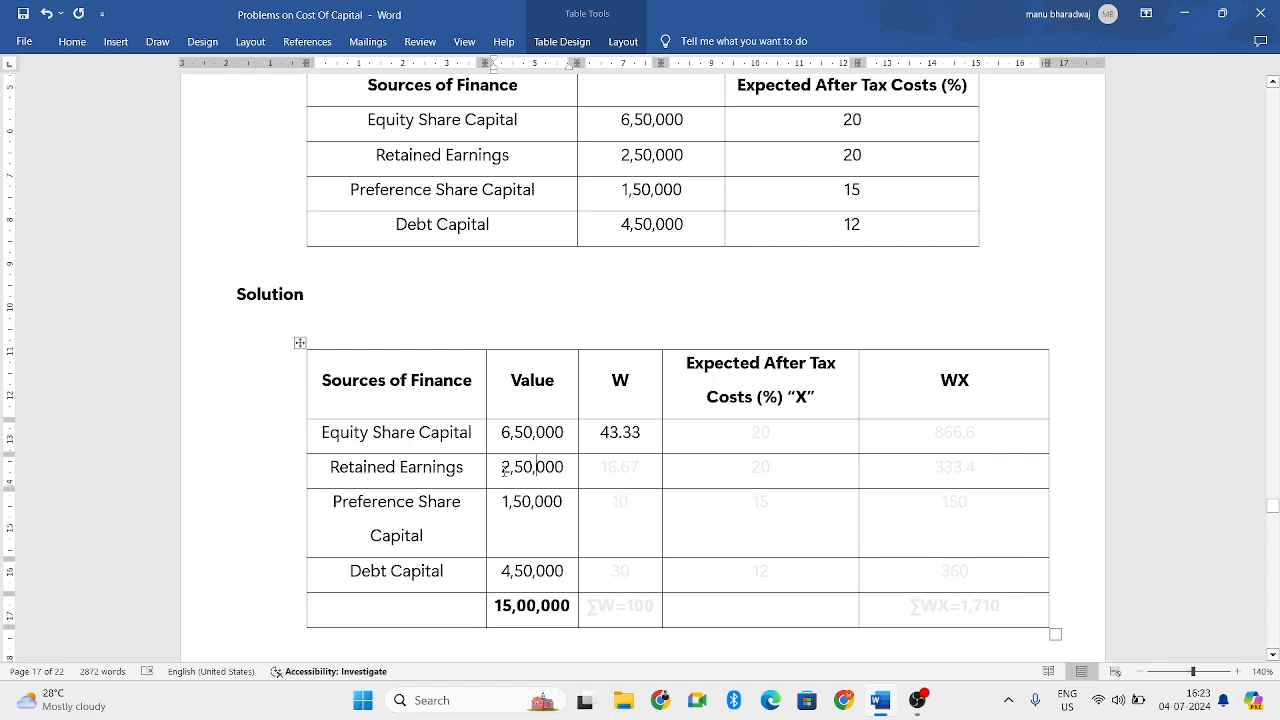
{"action": "double_click", "coordinate": [532, 468]}
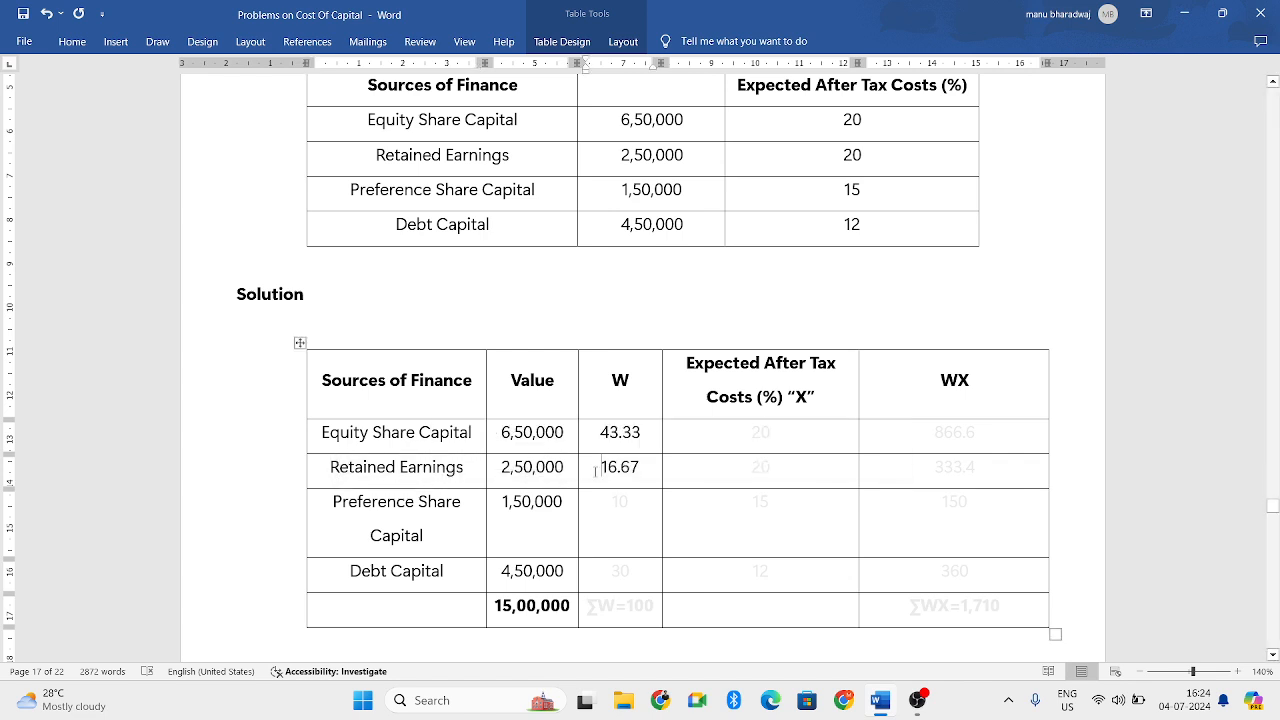
{"action": "double_click", "coordinate": [532, 500]}
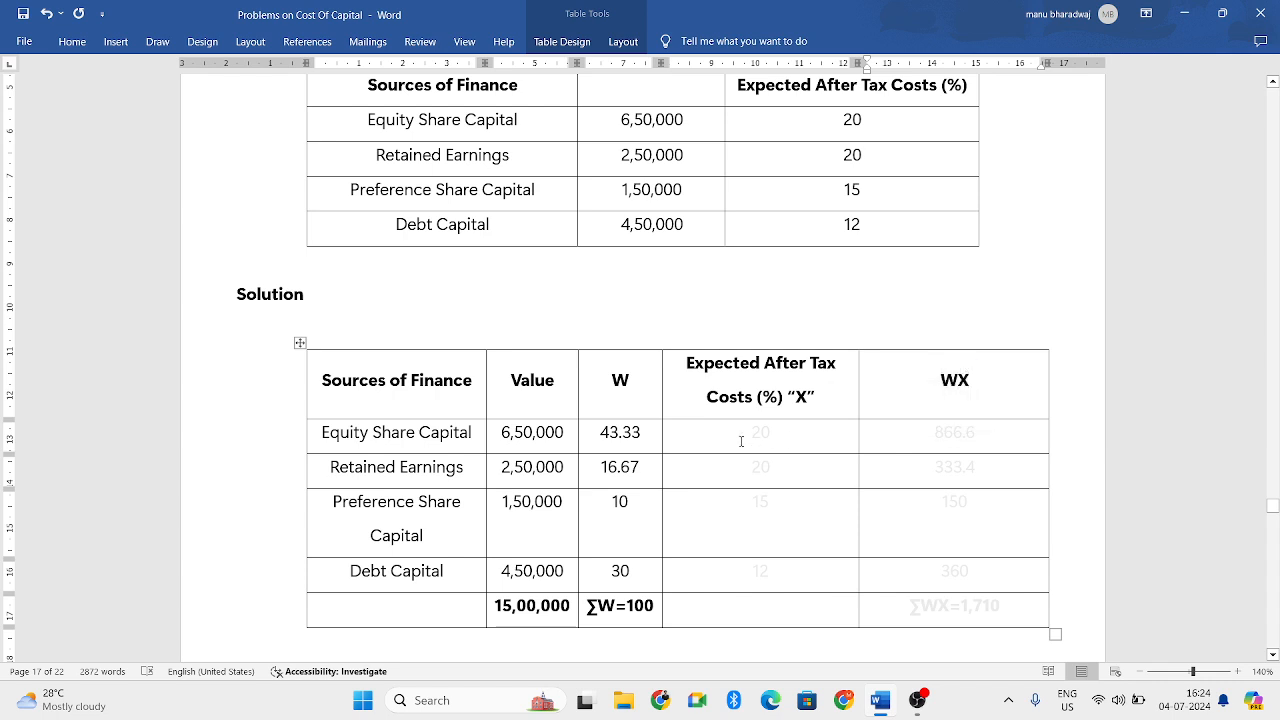
{"action": "left_click", "coordinate": [620, 384]}
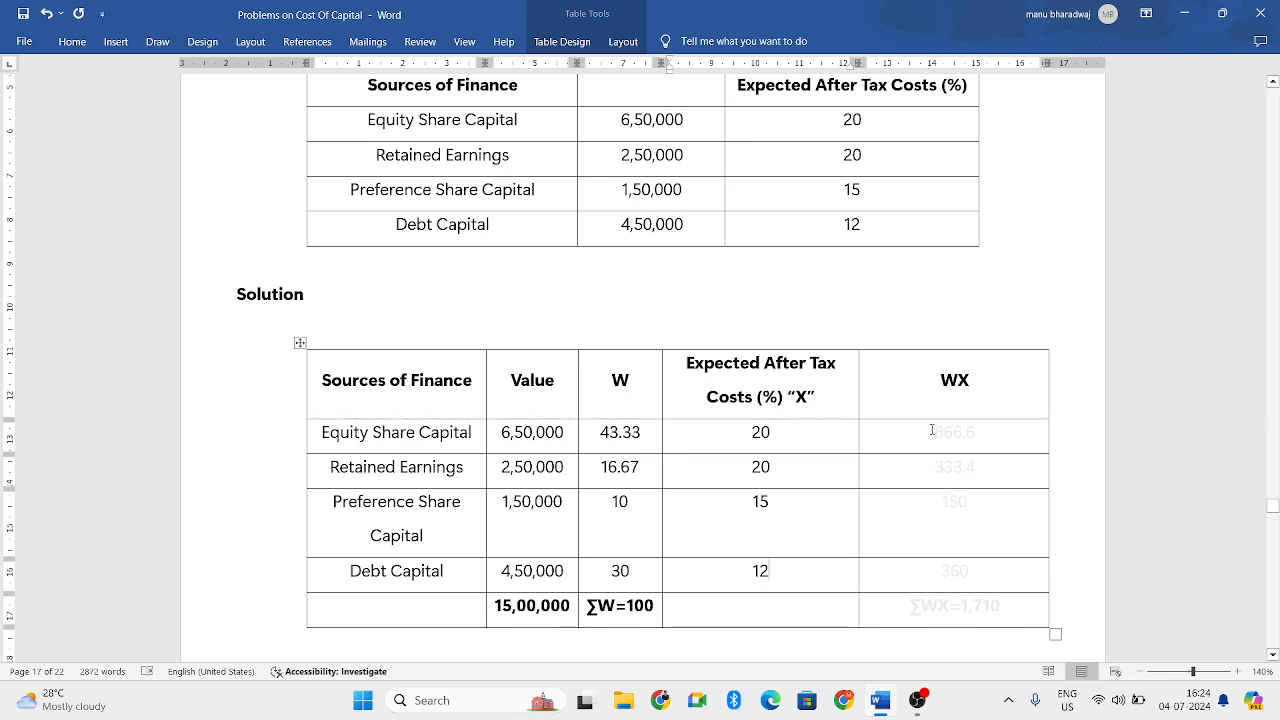
Enter costs 20, 20, 15, 12 and WX products 866.6, 333.4, 150 with ∑WX=1,710
{"action": "left_click_drag", "start_coordinate": [760, 432], "coordinate": [954, 432]}
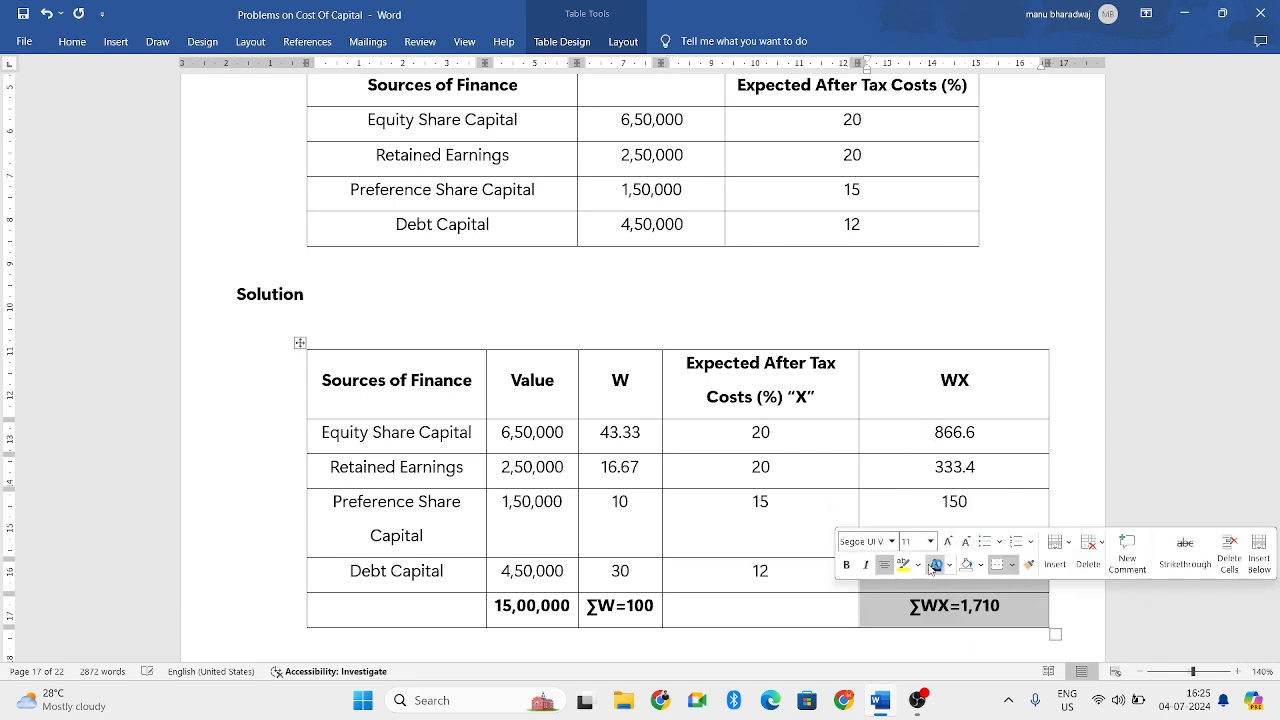
Give Debt Capital a WX of 360 and add the ∑WX over ∑W formula below the table
{"action": "type", "text": "360"}
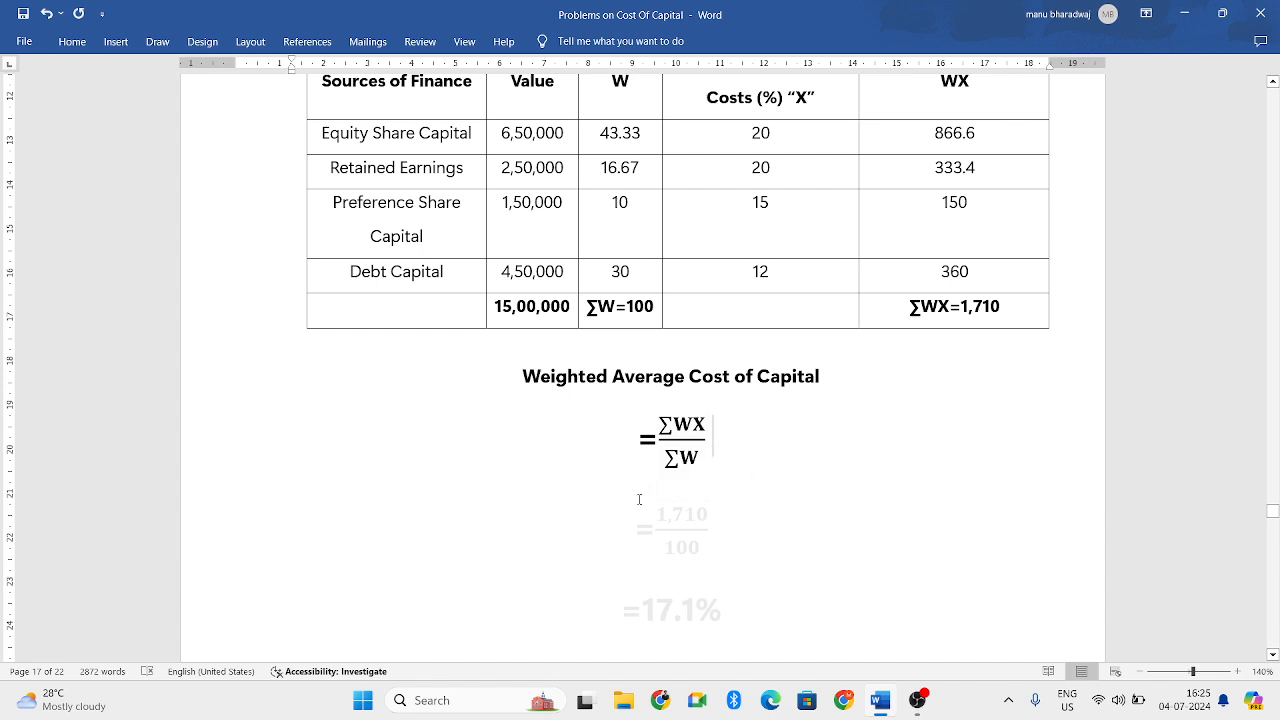
Substitute 1,710 over 100 and conclude the result =17.1%
{"action": "left_click", "coordinate": [678, 440]}
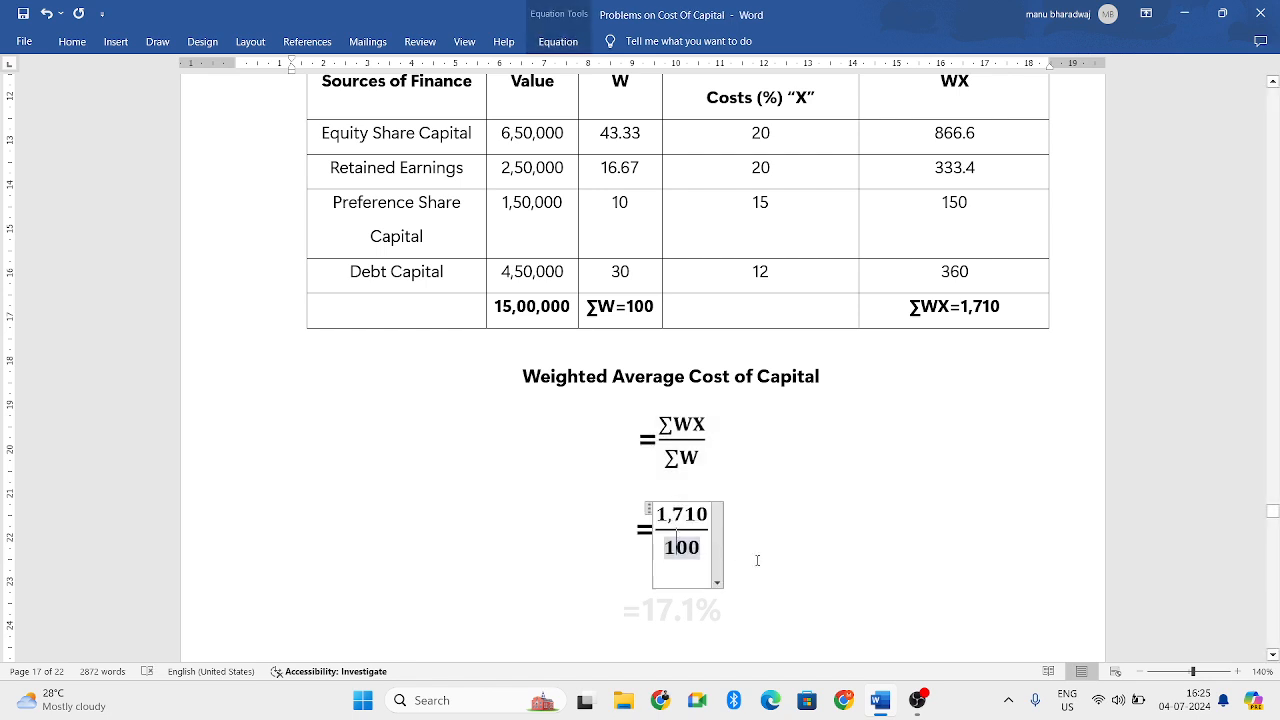
{"action": "left_click", "coordinate": [580, 608]}
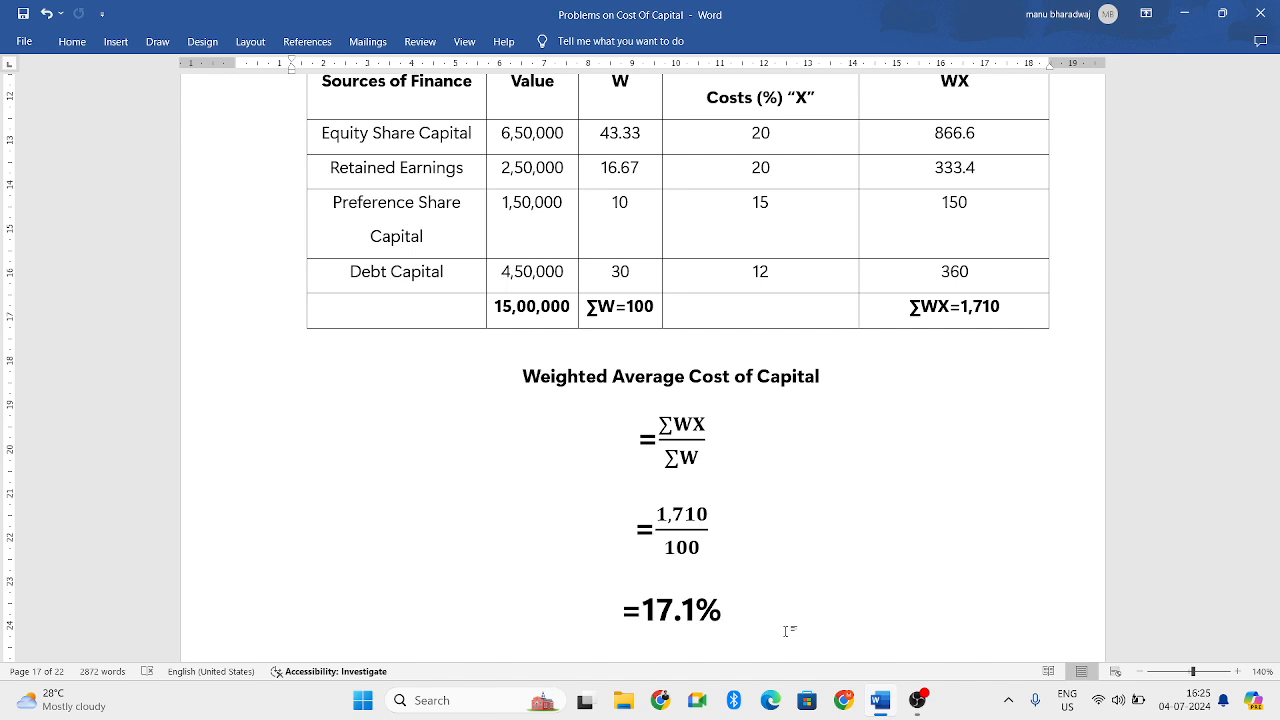
{"action": "left_click", "coordinate": [718, 608]}
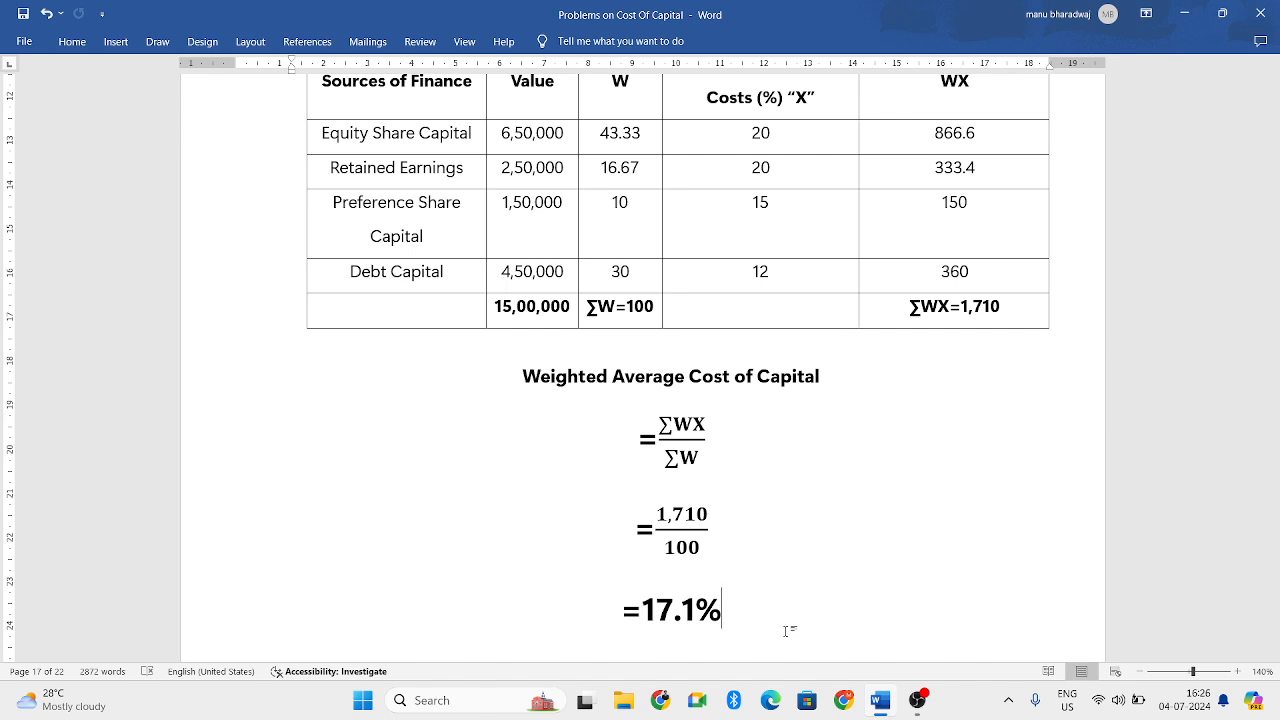